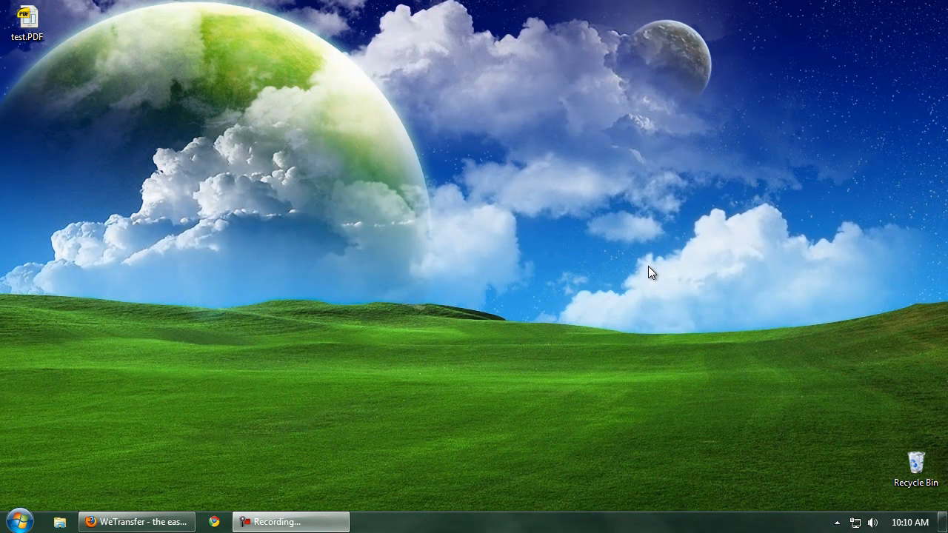
{"action": "mouse_move", "coordinate": [454, 155]}
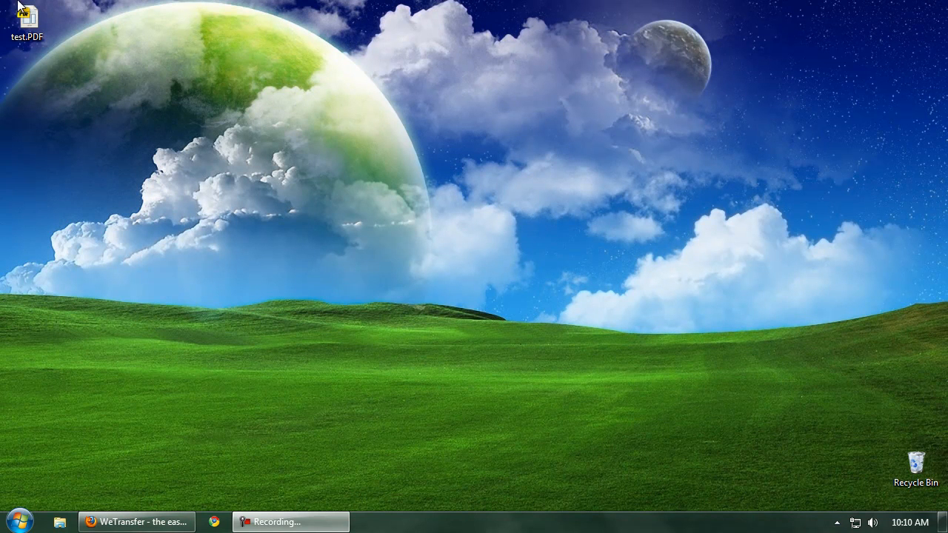
Step: Compress test.PDF on the desktop into test.zip via Send to > Compressed (zipped) folder
{"action": "left_click", "coordinate": [27, 18]}
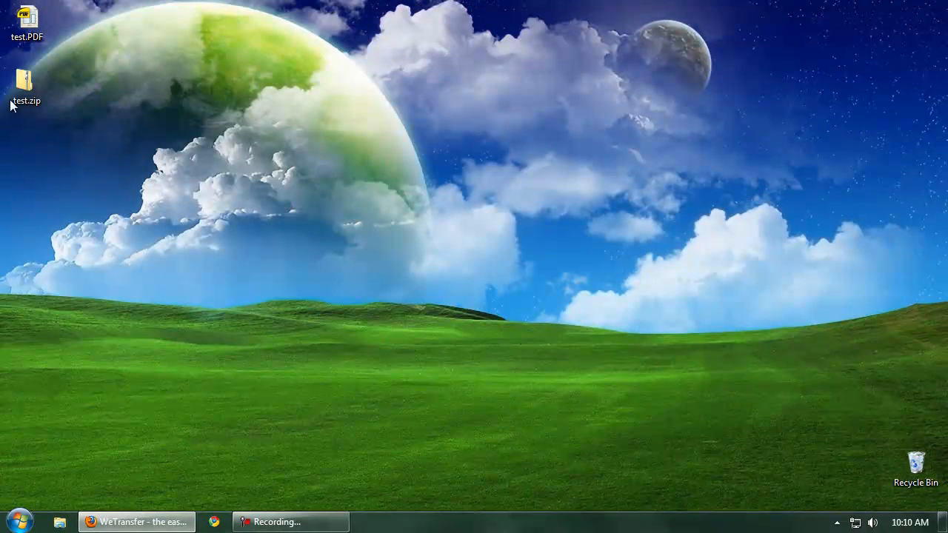
{"action": "mouse_move", "coordinate": [25, 78]}
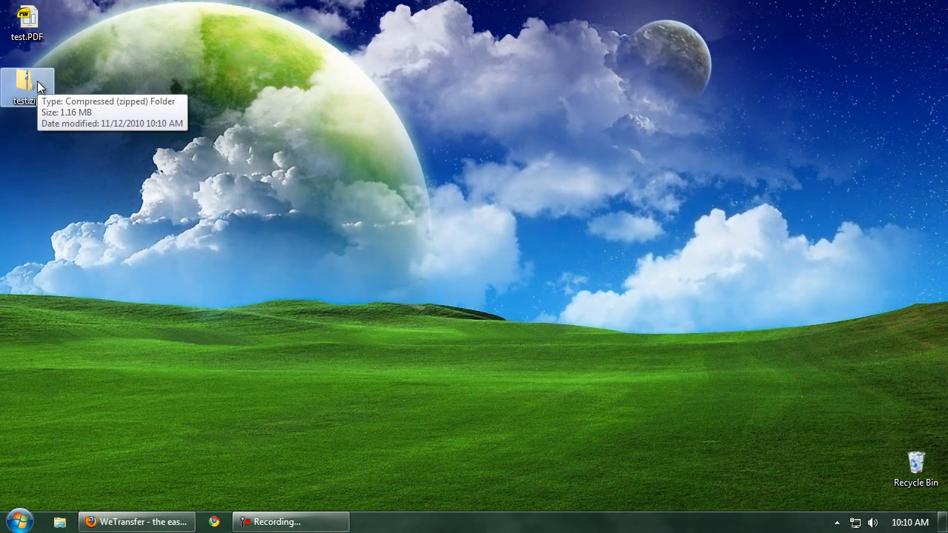
{"action": "mouse_move", "coordinate": [150, 189]}
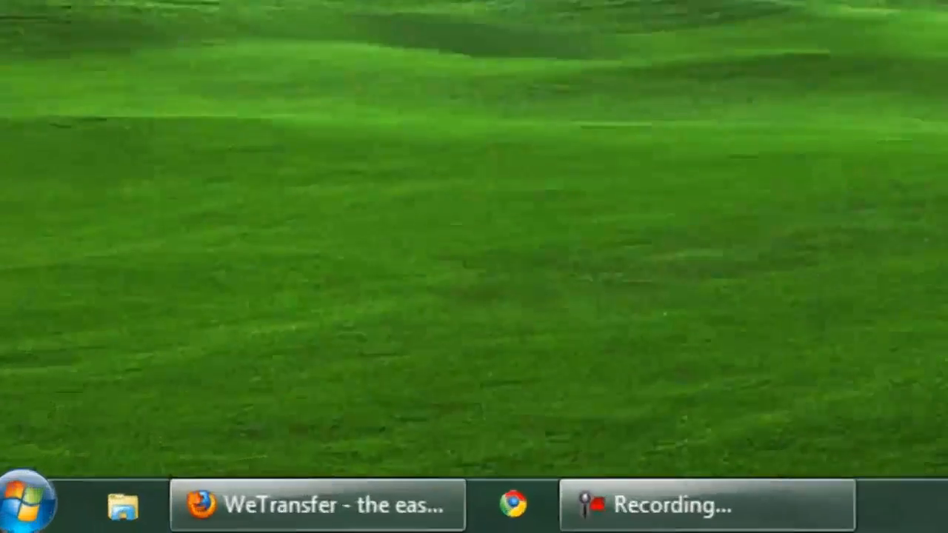
Step: Attach test.zip from the Desktop to the WeTransfer form
{"action": "left_click", "coordinate": [319, 505]}
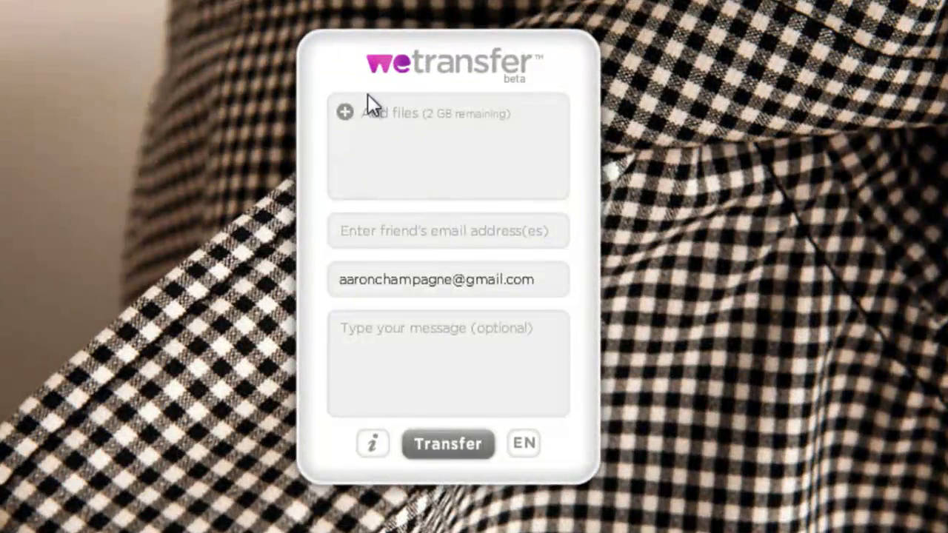
{"action": "mouse_move", "coordinate": [455, 137]}
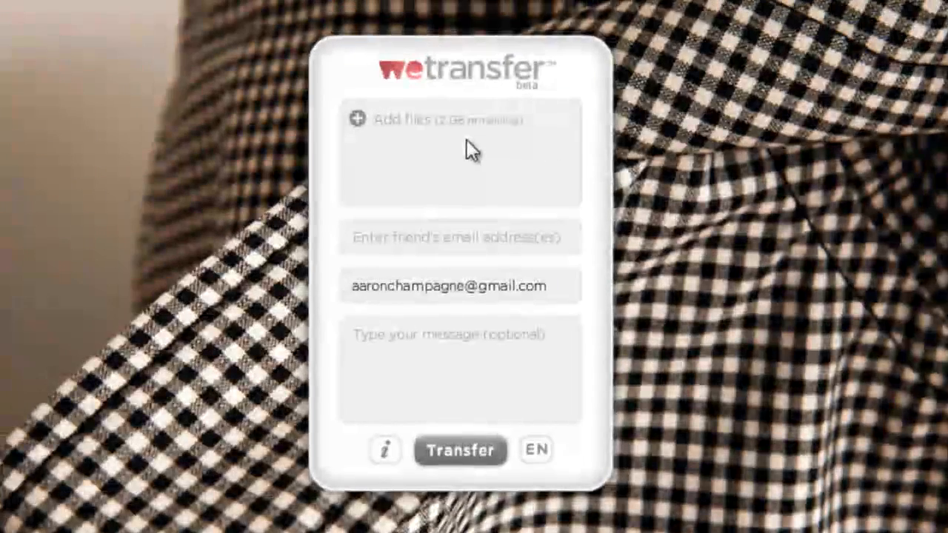
{"action": "left_click", "coordinate": [447, 119]}
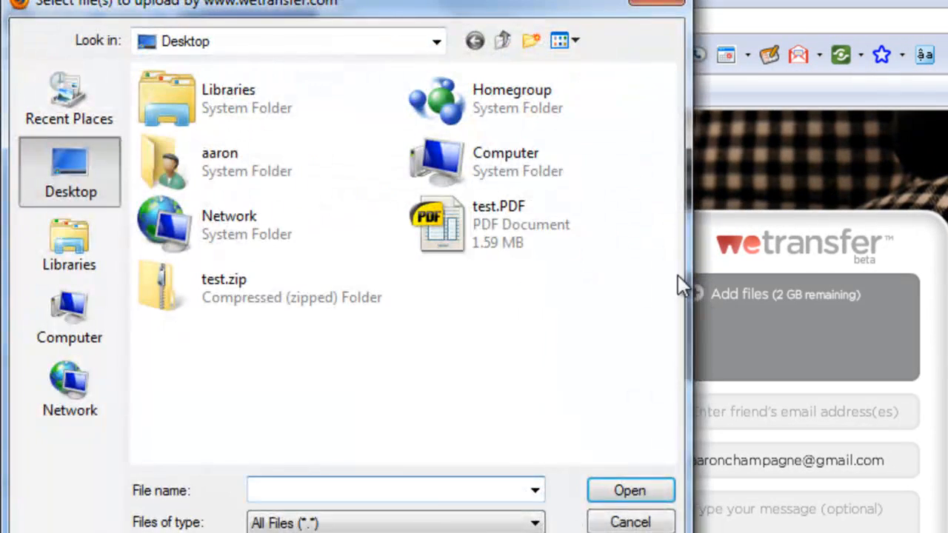
{"action": "left_click", "coordinate": [223, 287]}
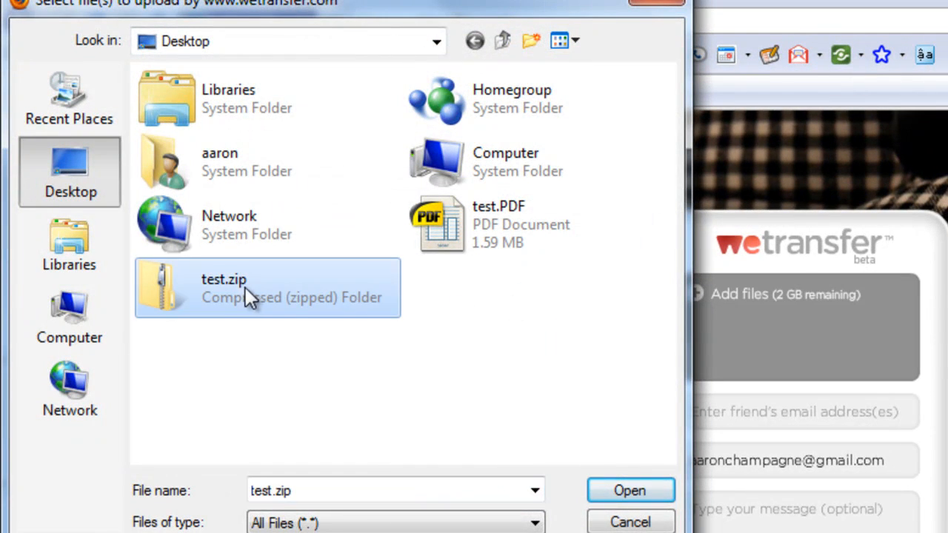
{"action": "left_click", "coordinate": [630, 490]}
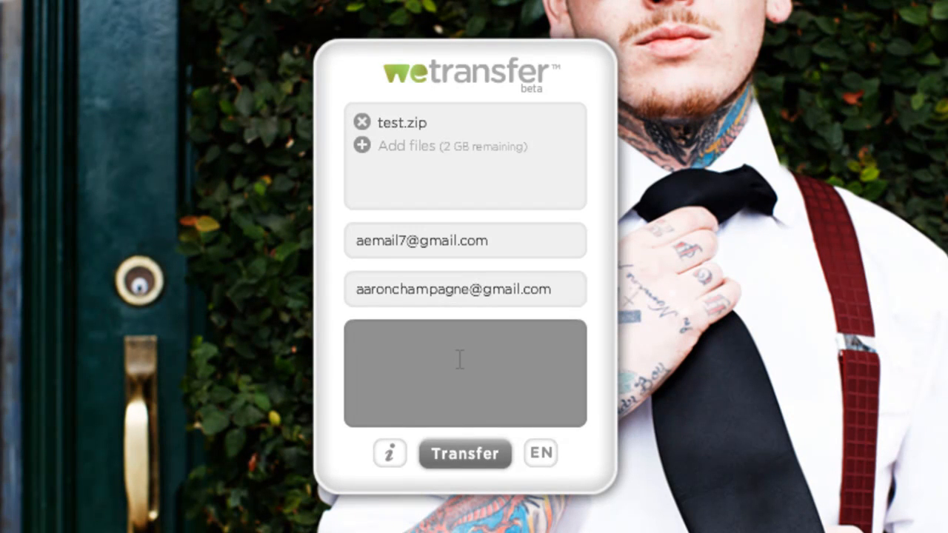
Step: Enter the message 'Here is the file you were looking for' for the transfer
{"action": "type", "text": "Here i"}
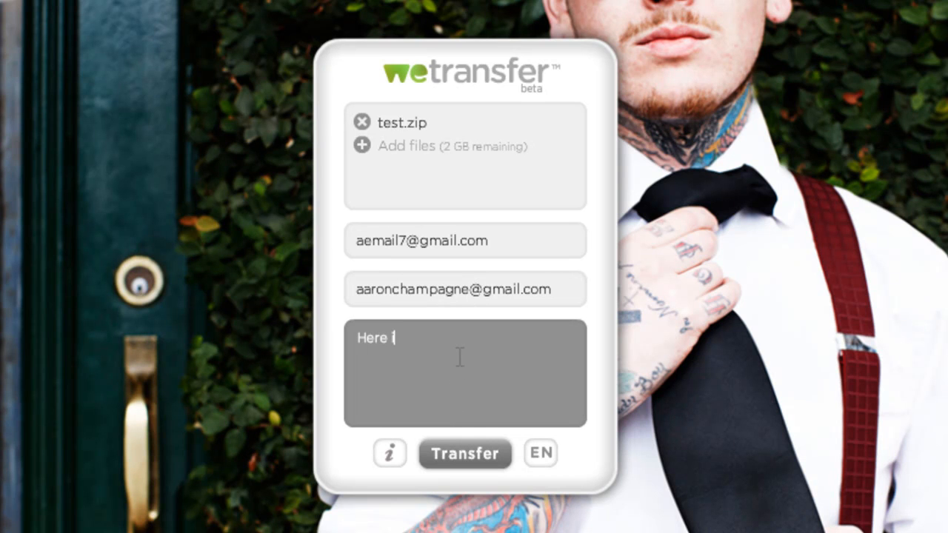
{"action": "type", "text": "s the file you"}
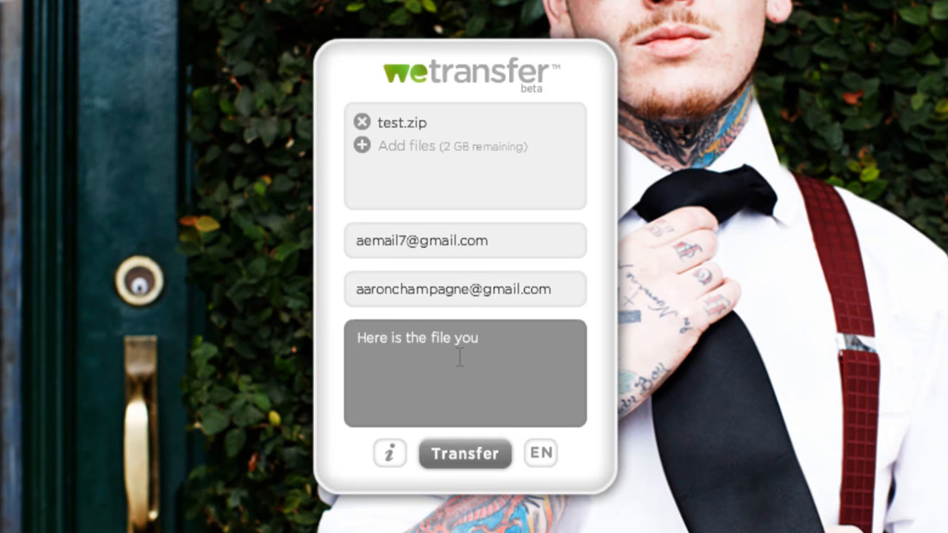
{"action": "type", "text": "were looking for."}
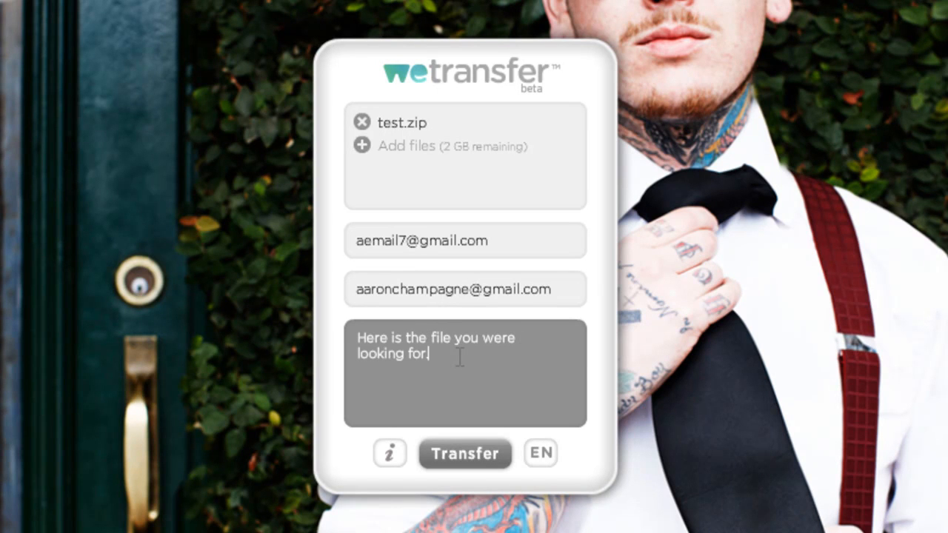
{"action": "left_click", "coordinate": [465, 453]}
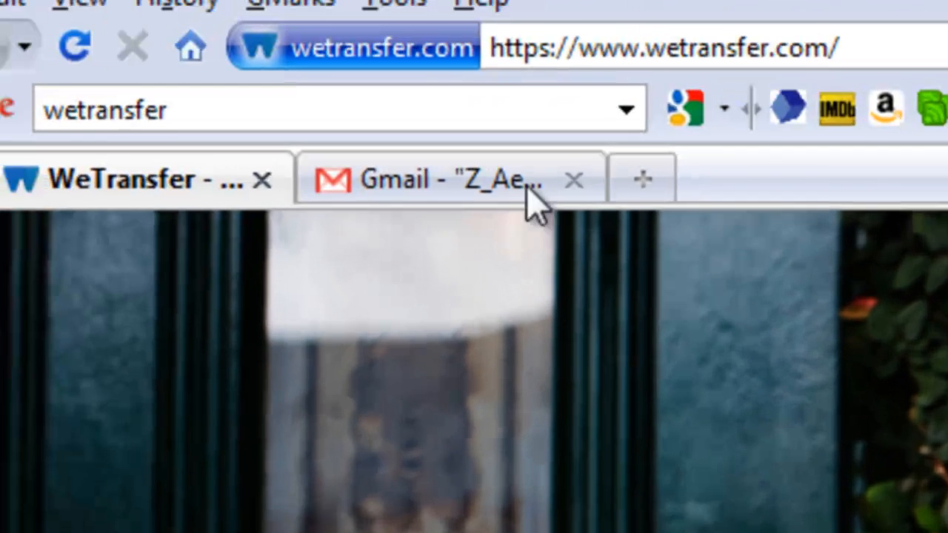
Step: Switch to the Gmail tab once the test.zip upload completes
{"action": "left_click", "coordinate": [444, 180]}
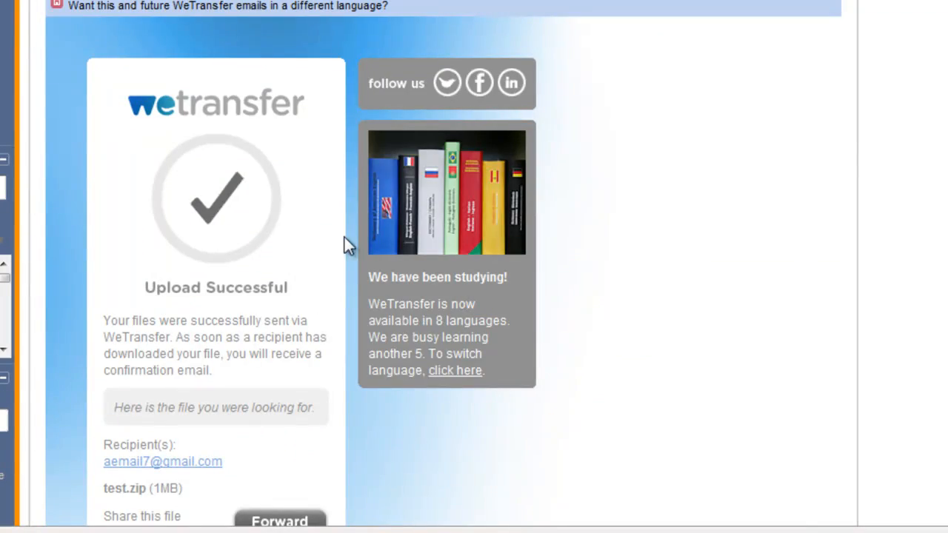
{"action": "mouse_move", "coordinate": [222, 251]}
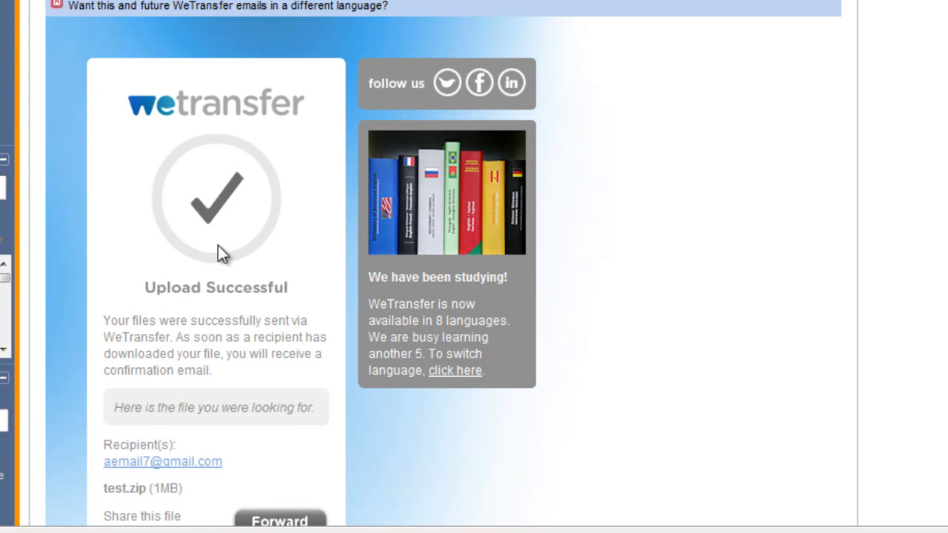
Step: Scroll through the upload confirmation email to reveal the test.zip download link
{"action": "scroll", "scroll_direction": "down", "scroll_amount": 3}
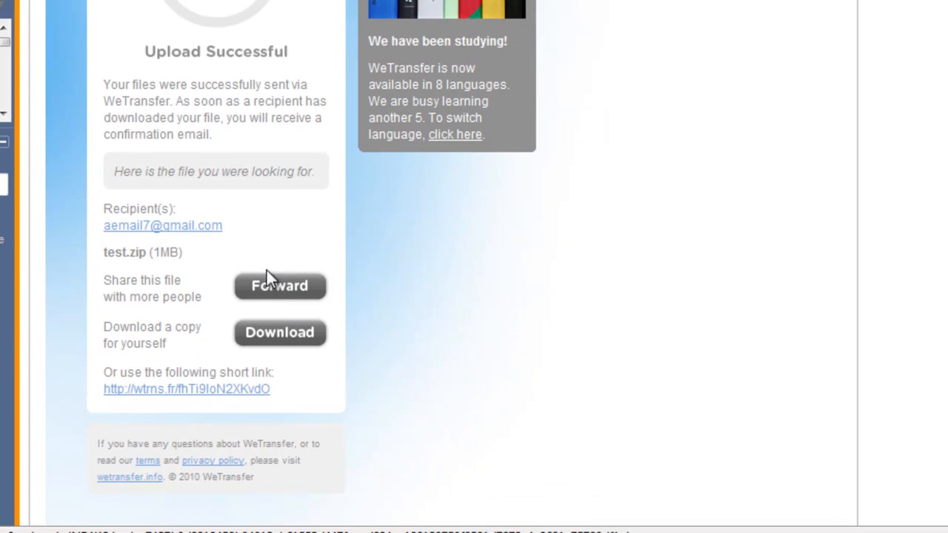
{"action": "mouse_move", "coordinate": [106, 230]}
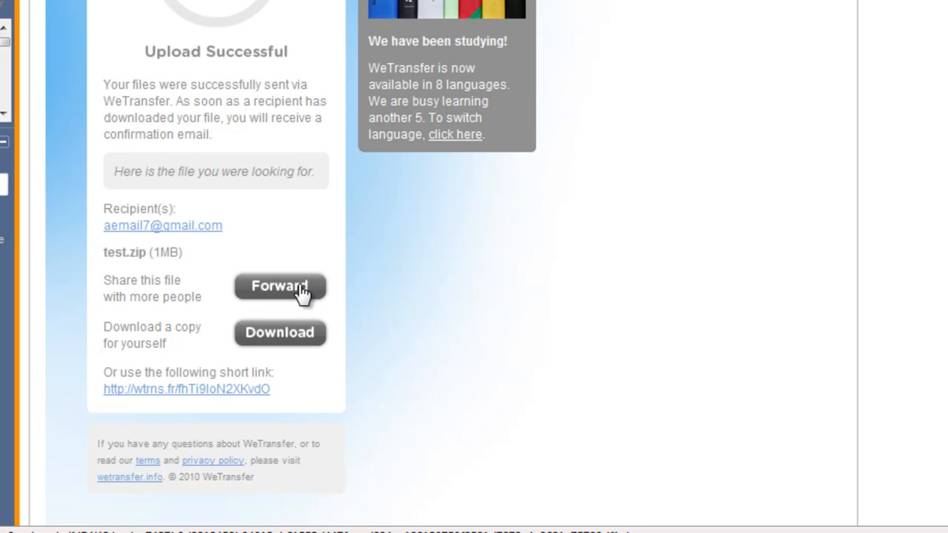
{"action": "mouse_move", "coordinate": [300, 337]}
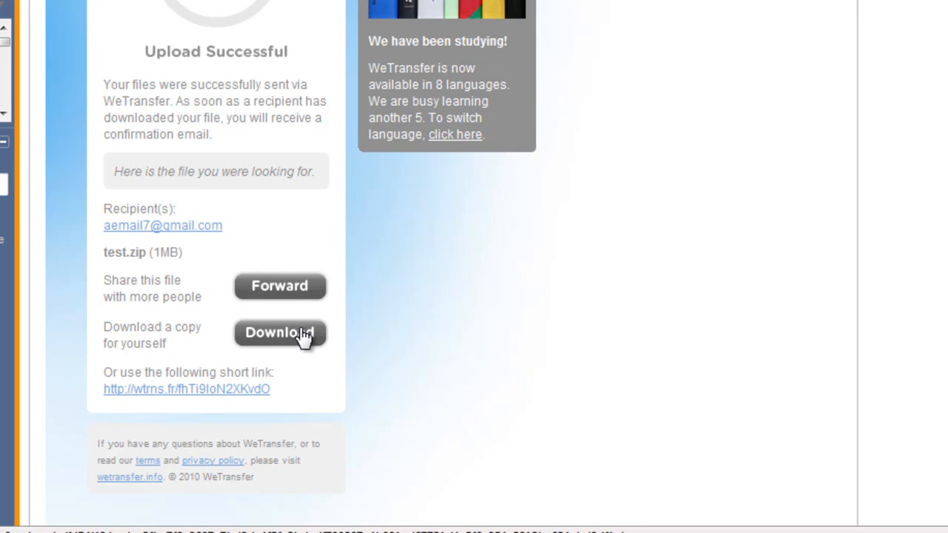
{"action": "mouse_move", "coordinate": [100, 400]}
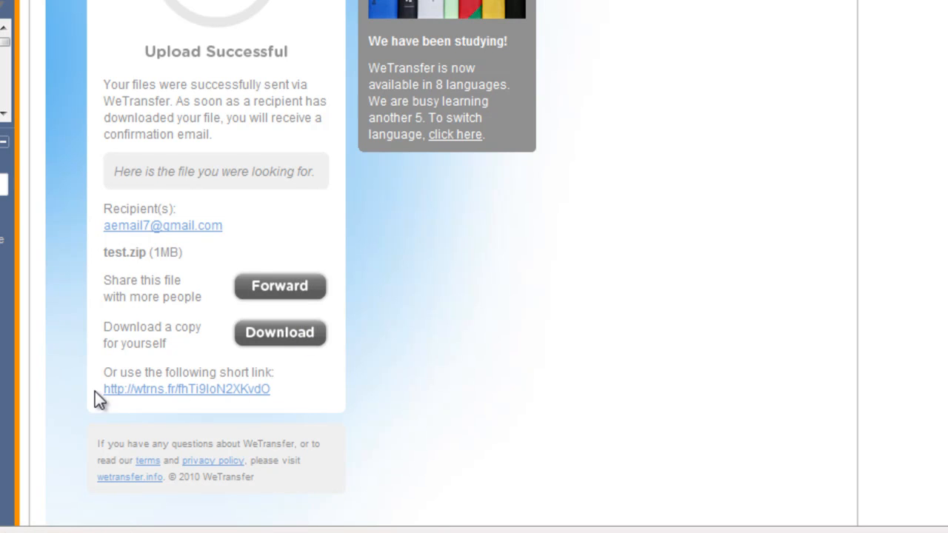
{"action": "mouse_move", "coordinate": [251, 368]}
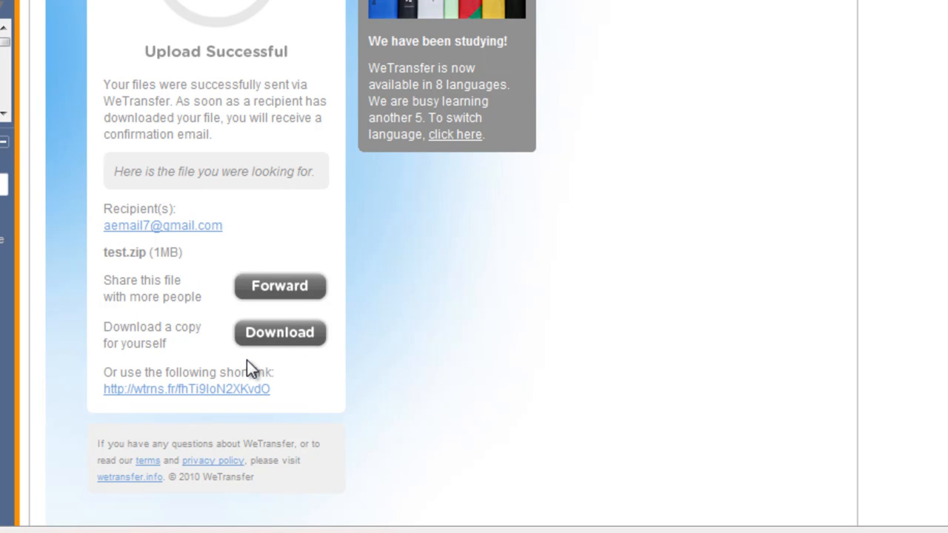
{"action": "mouse_move", "coordinate": [307, 368]}
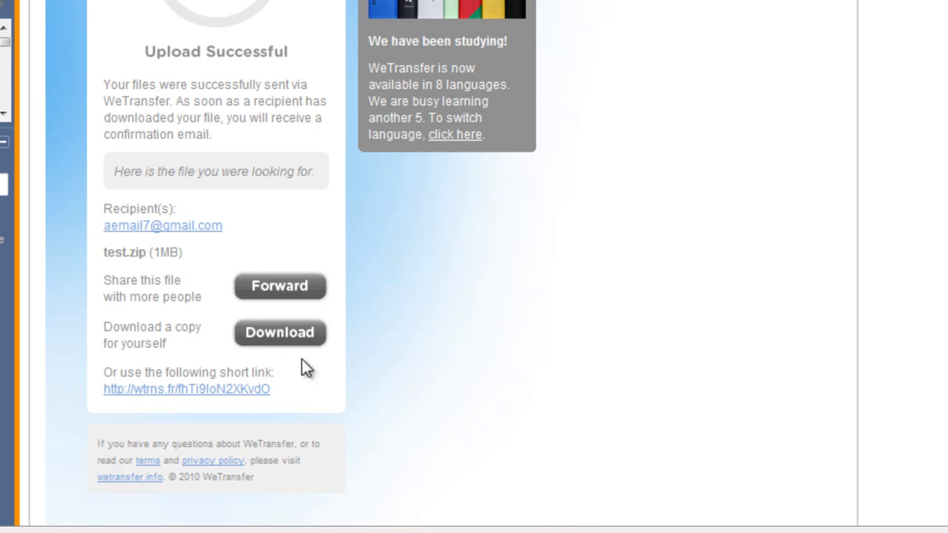
{"action": "mouse_move", "coordinate": [208, 400]}
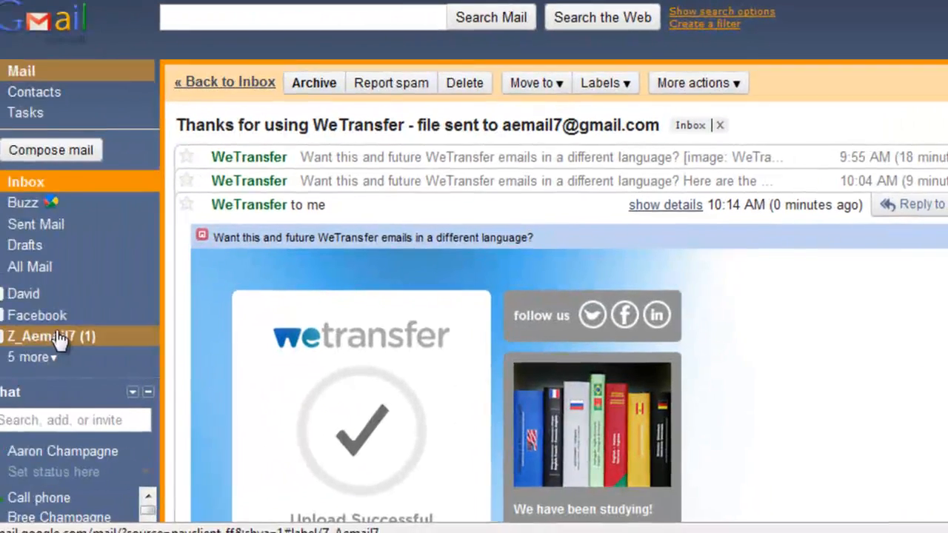
Step: Open the recipient's 'has sent you a file' email and start downloading test.zip
{"action": "left_click", "coordinate": [51, 336]}
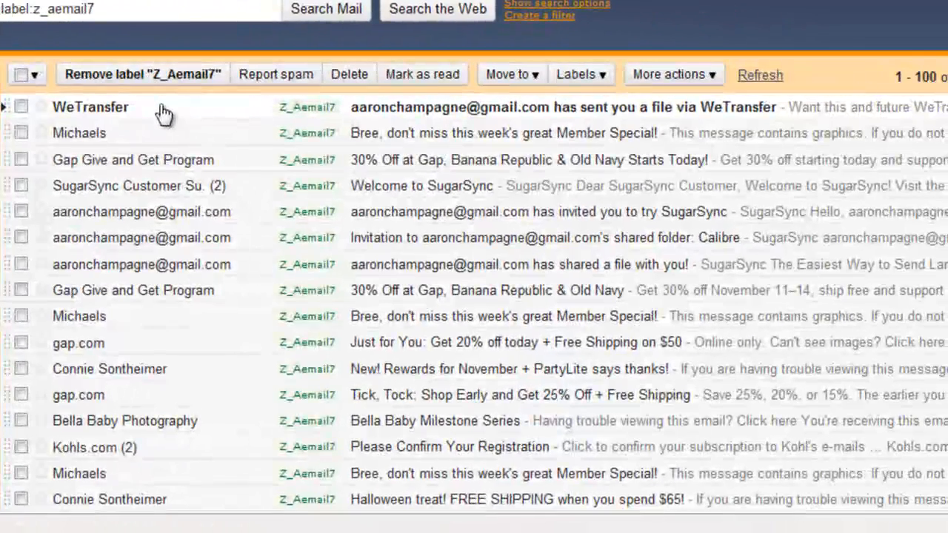
{"action": "left_click", "coordinate": [90, 107]}
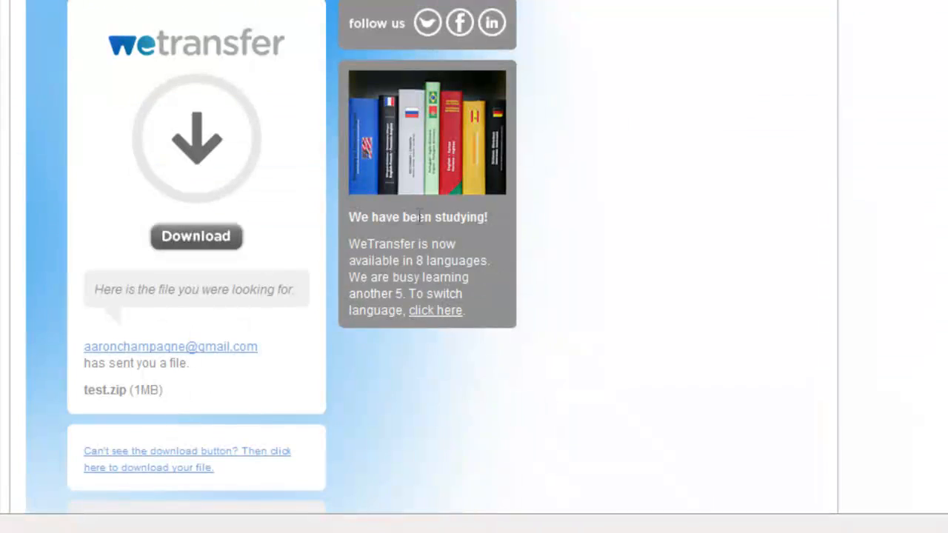
{"action": "mouse_move", "coordinate": [296, 311]}
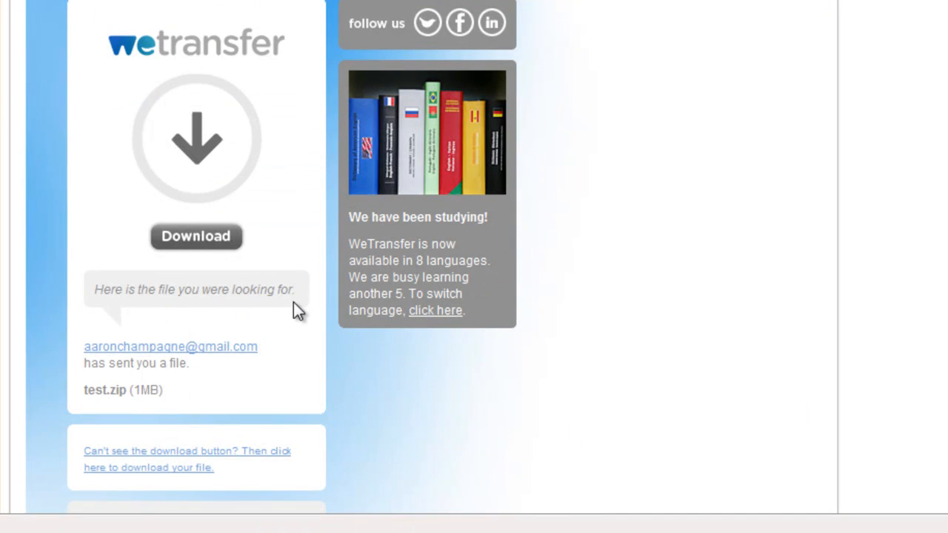
{"action": "left_click_drag", "start_coordinate": [94, 289], "coordinate": [294, 290]}
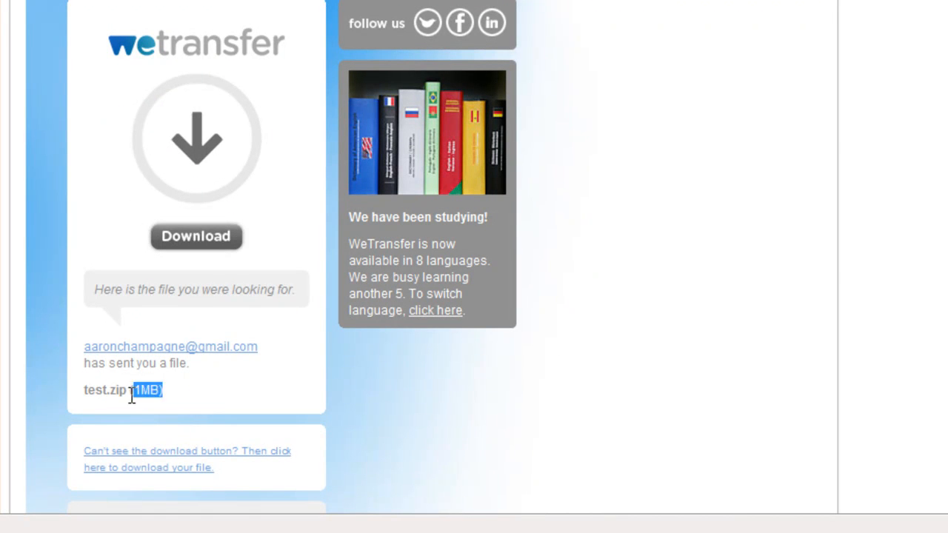
{"action": "left_click", "coordinate": [196, 236]}
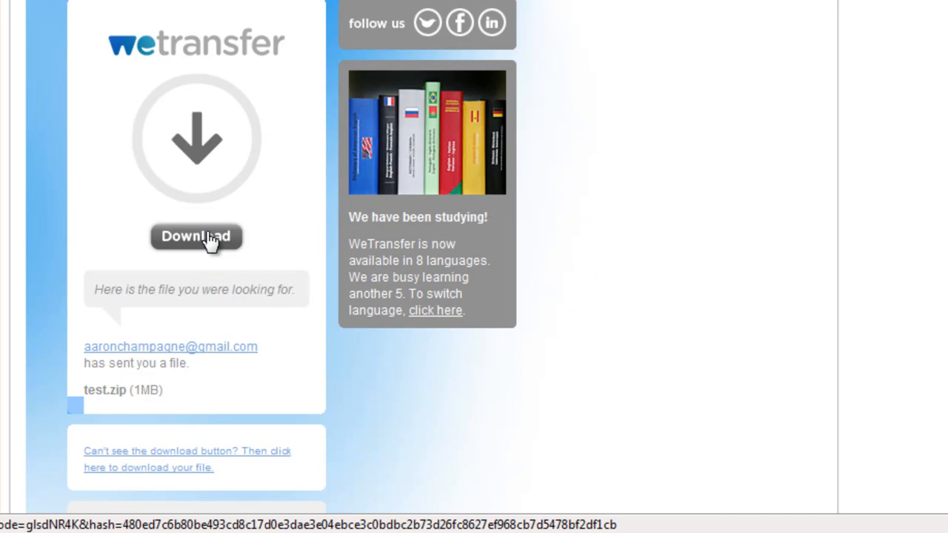
{"action": "left_click", "coordinate": [196, 236]}
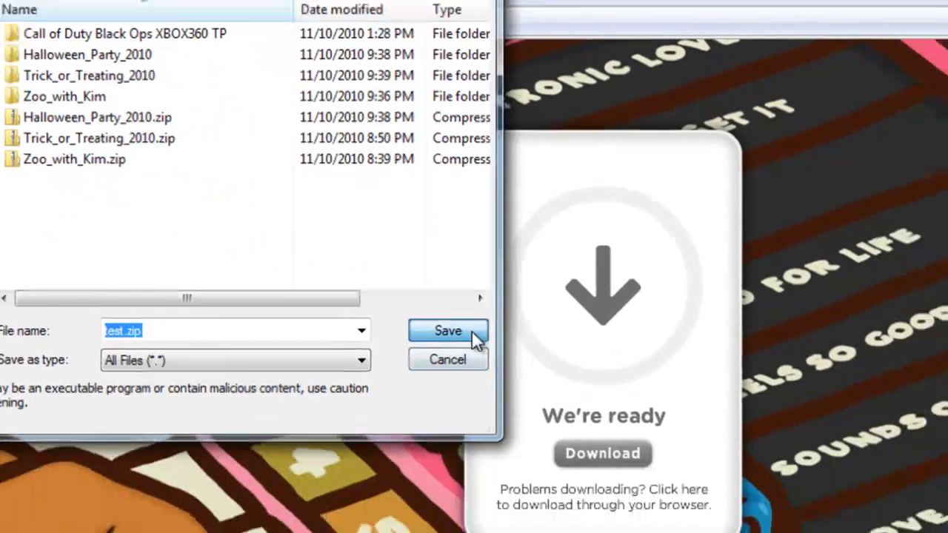
Step: Save test.zip (about 1.16 MB) into the Downloads folder
{"action": "left_click", "coordinate": [447, 330]}
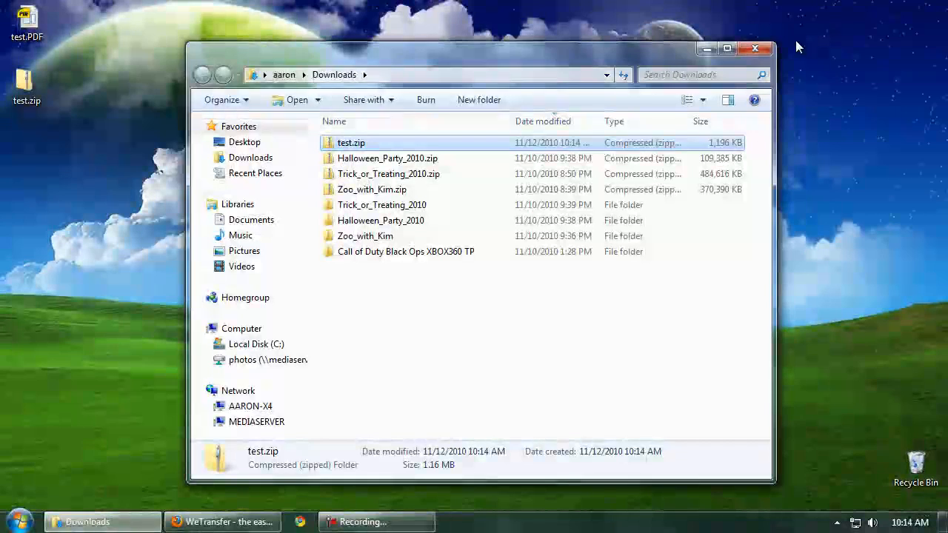
Step: Close the Downloads window after confirming test.zip is there
{"action": "left_click", "coordinate": [755, 48]}
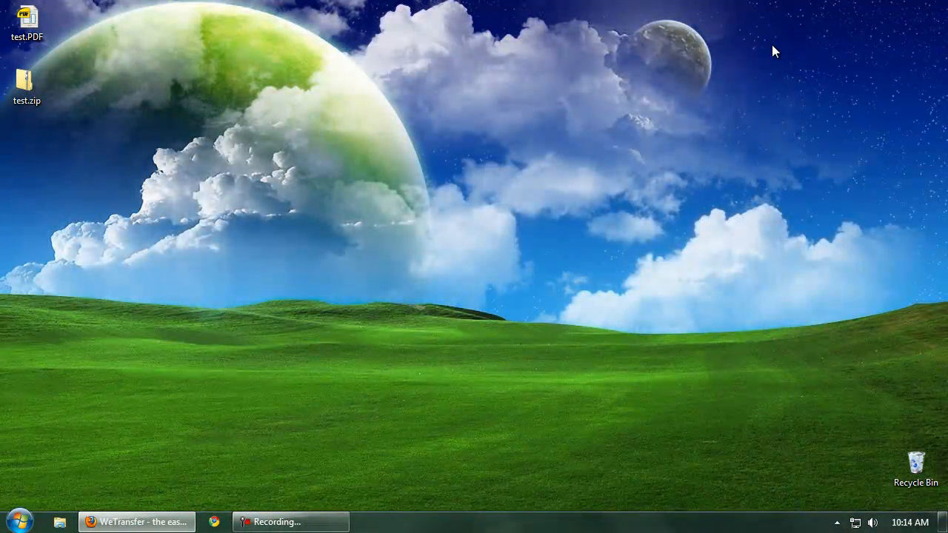